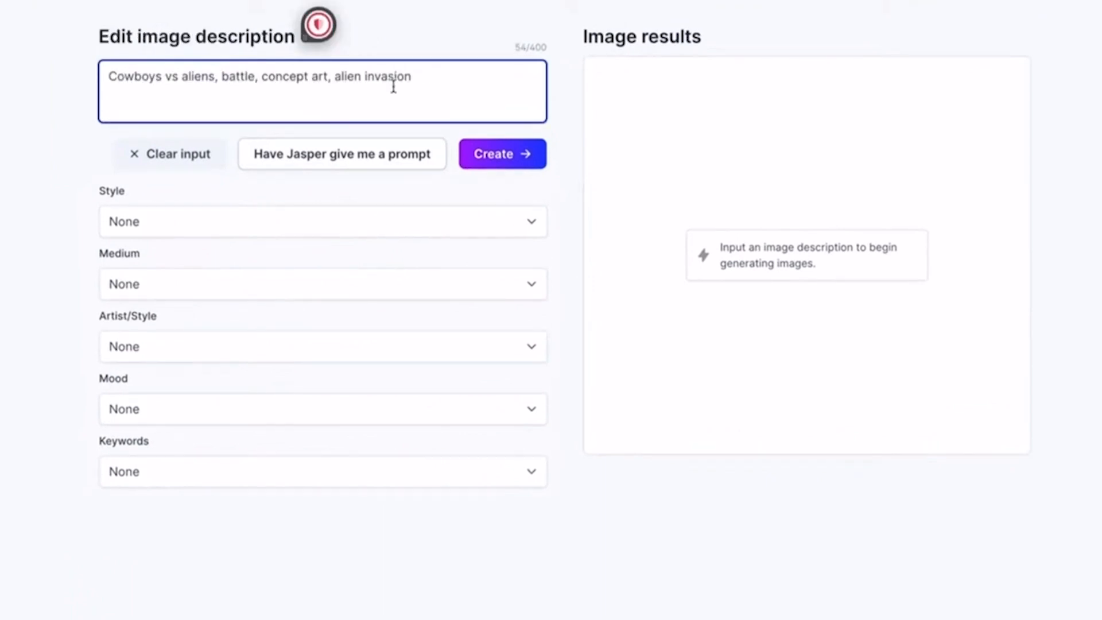
- Generate four concept-art images from the 'Cowboys vs aliens, battle, concept art, alien invasion' prompt
{"action": "left_click", "coordinate": [502, 152]}
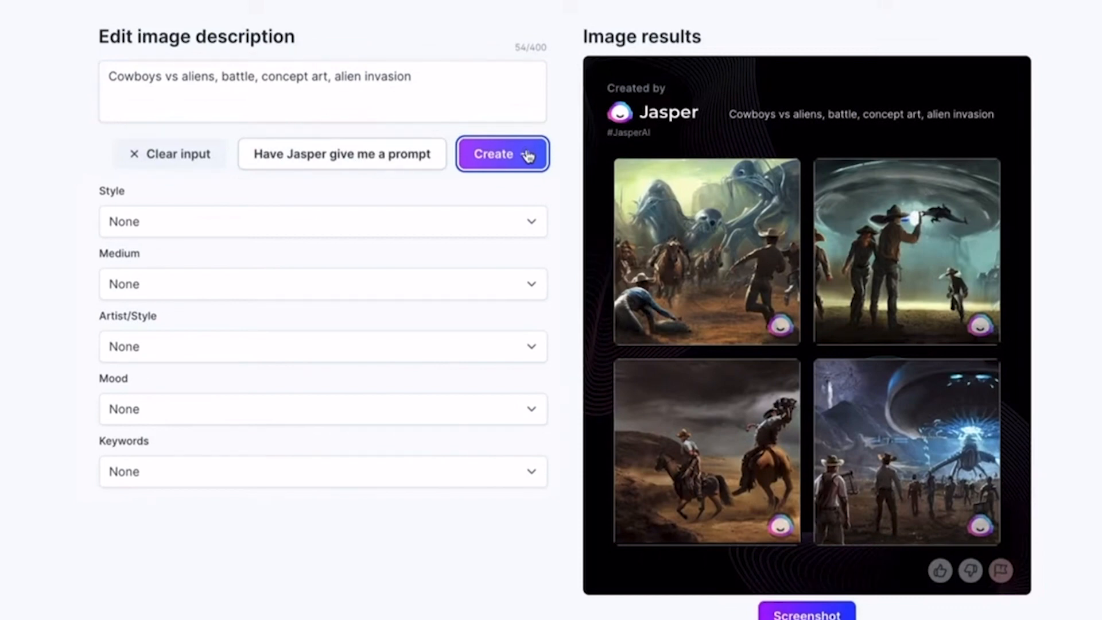
{"action": "left_click", "coordinate": [906, 451]}
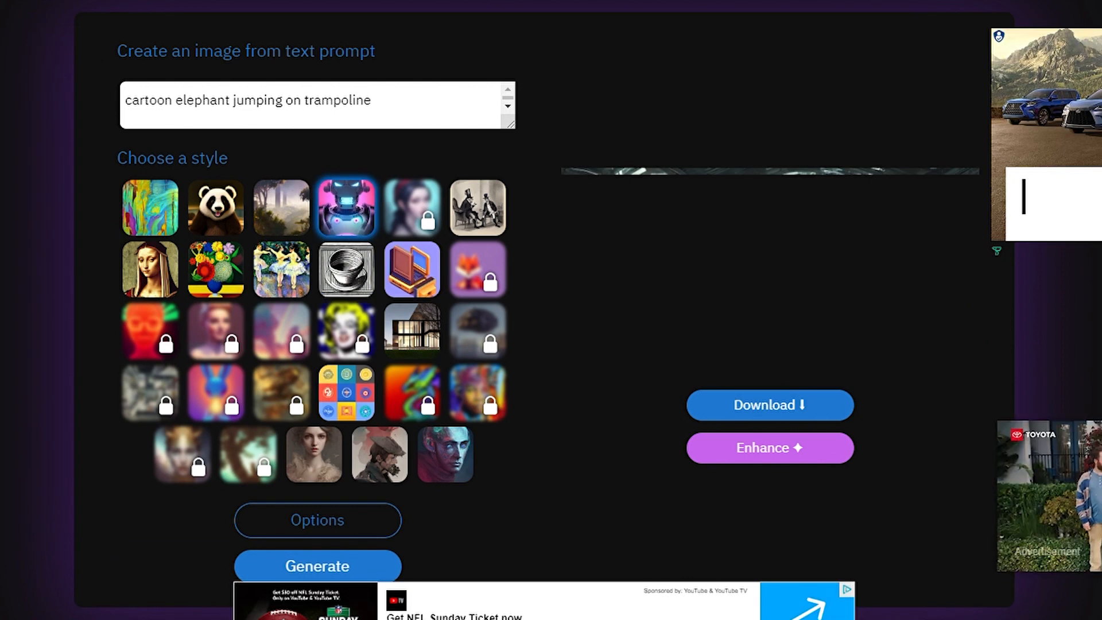
- Generate a 'cartoon elephant jumping on trampoline' image and browse DeepAI's tool overview
{"action": "left_click", "coordinate": [317, 565]}
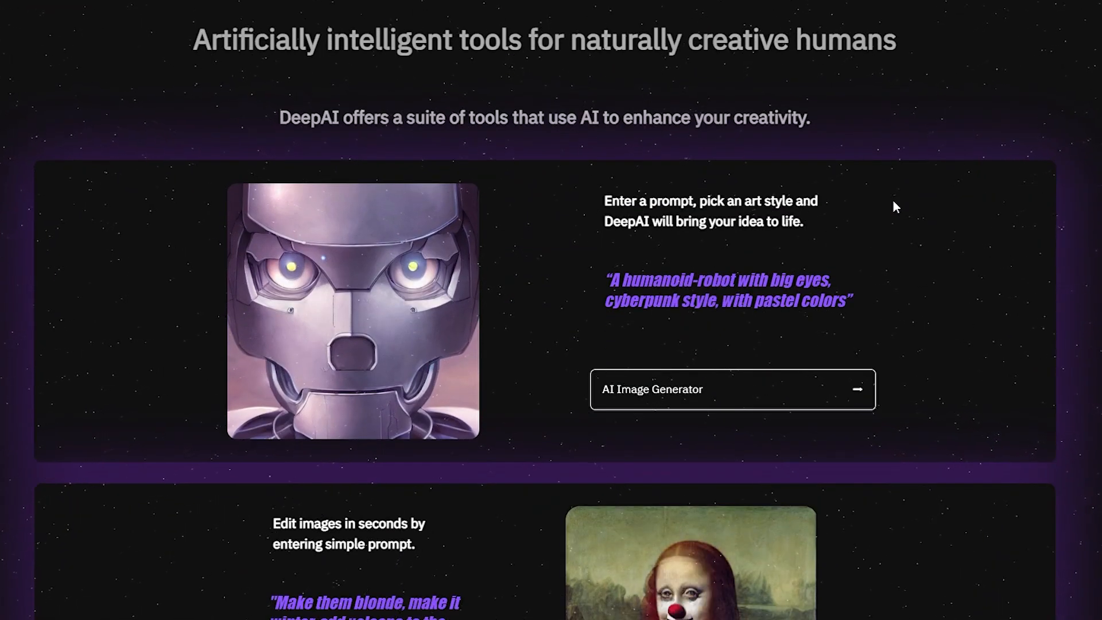
{"action": "scroll", "scroll_direction": "down", "scroll_amount": 3}
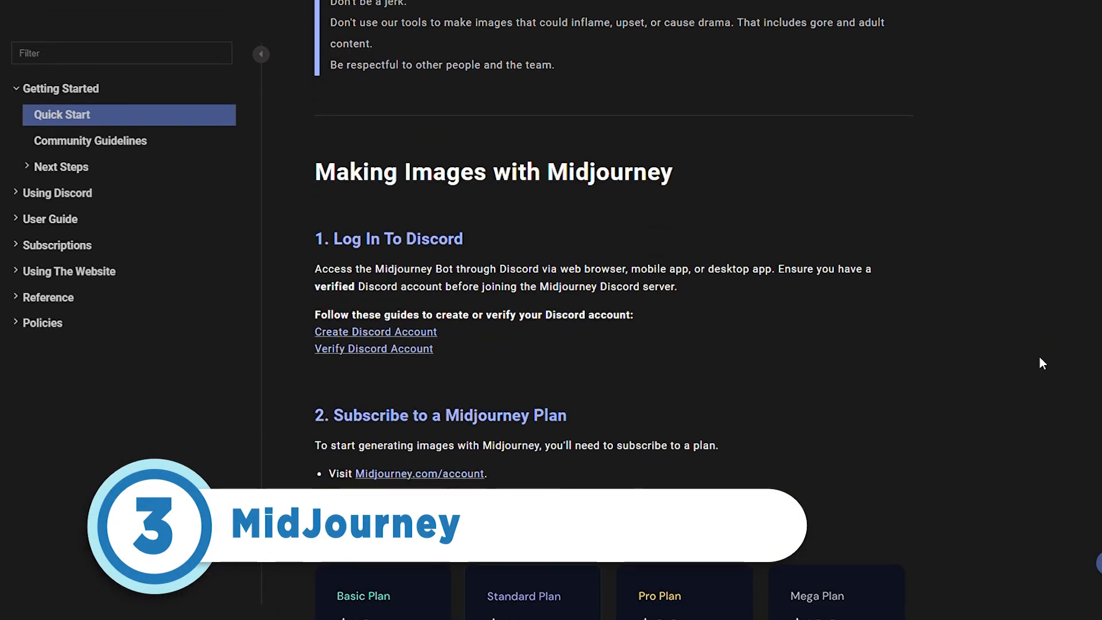
- Read down through the Midjourney Quick Start steps
{"action": "scroll", "scroll_direction": "down", "scroll_amount": 3}
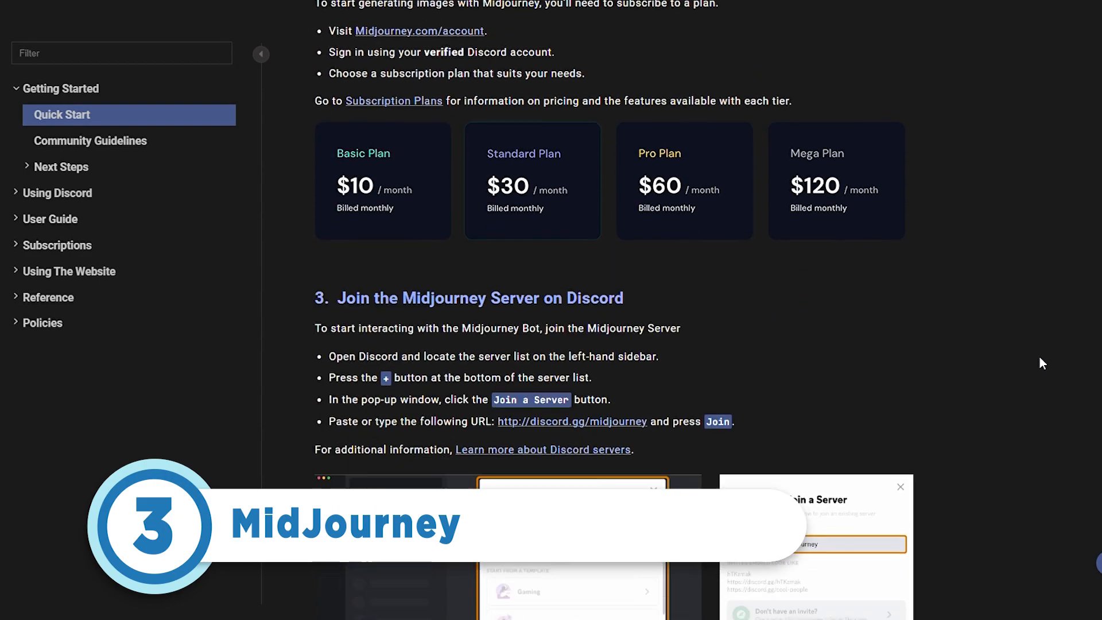
{"action": "scroll", "scroll_direction": "down", "scroll_amount": 3}
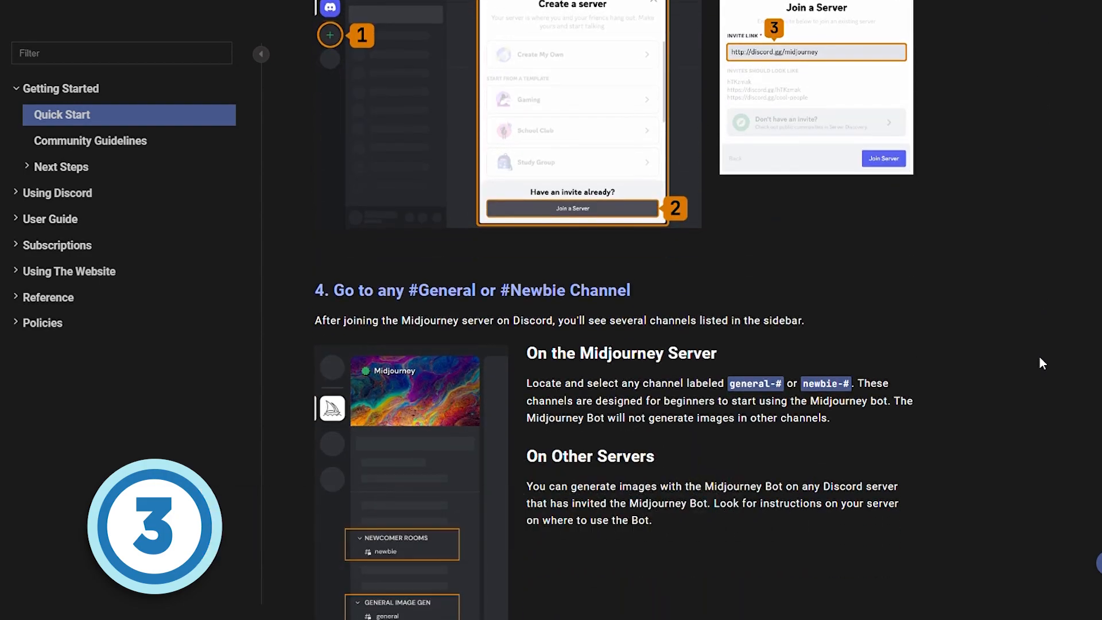
{"action": "scroll", "scroll_direction": "down", "scroll_amount": 3}
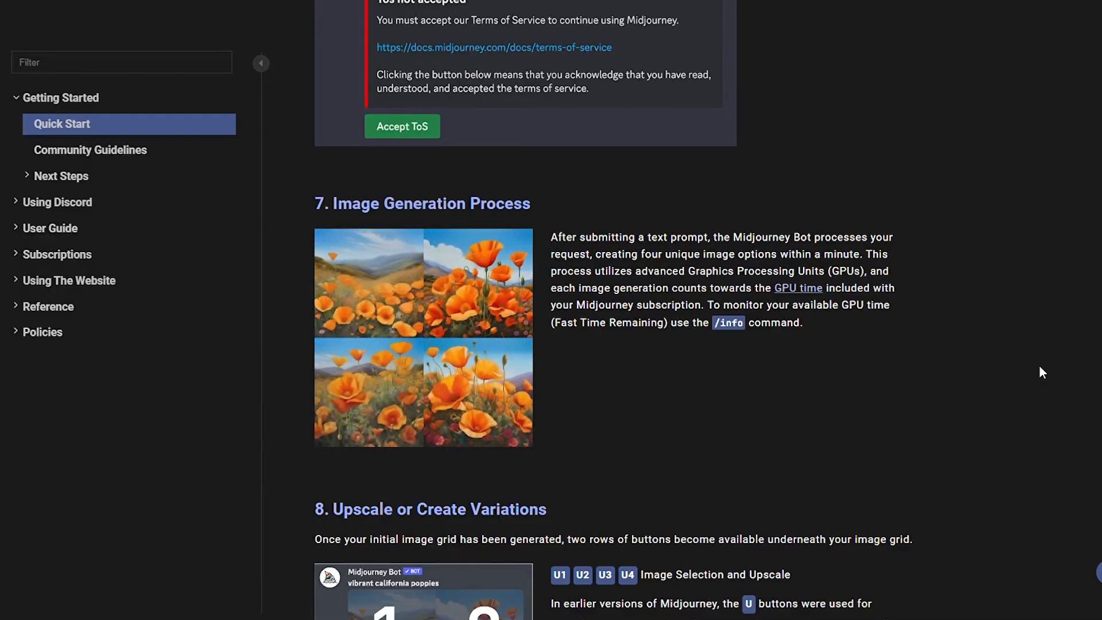
{"action": "scroll", "scroll_direction": "down", "scroll_amount": 3}
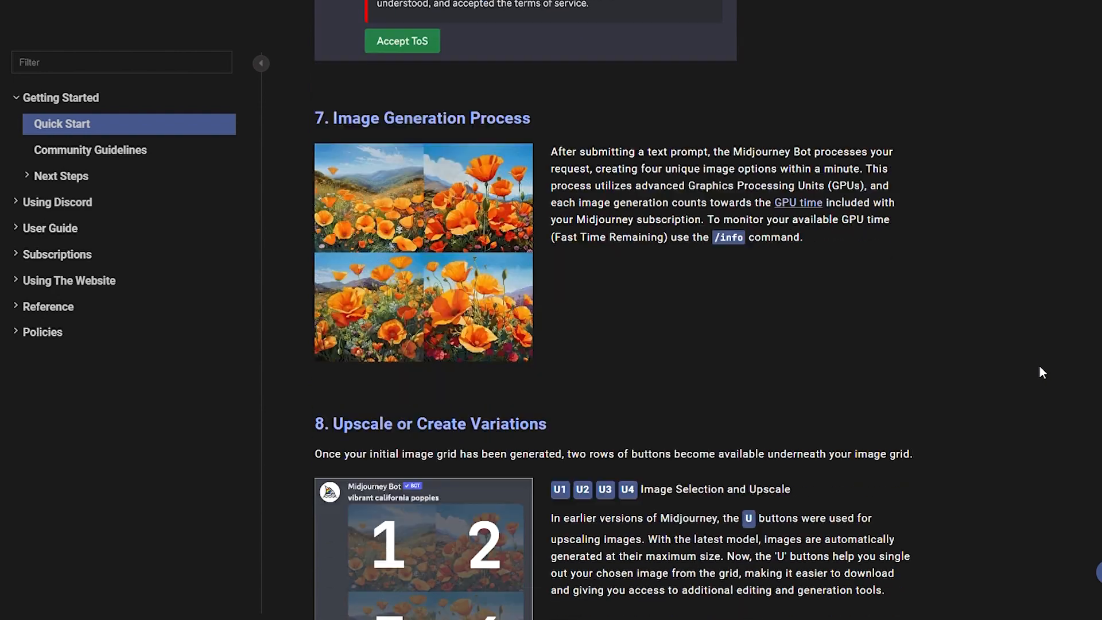
- View the Discord Interface guide down to its Image Grids explanation
{"action": "left_click", "coordinate": [57, 202]}
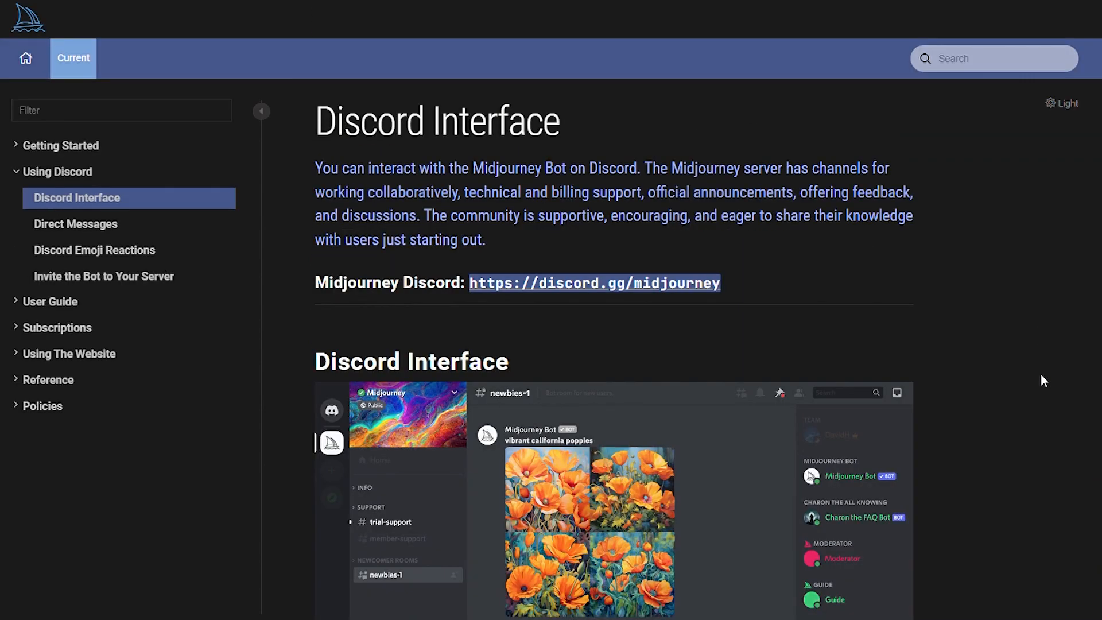
{"action": "scroll", "scroll_direction": "down", "scroll_amount": 3}
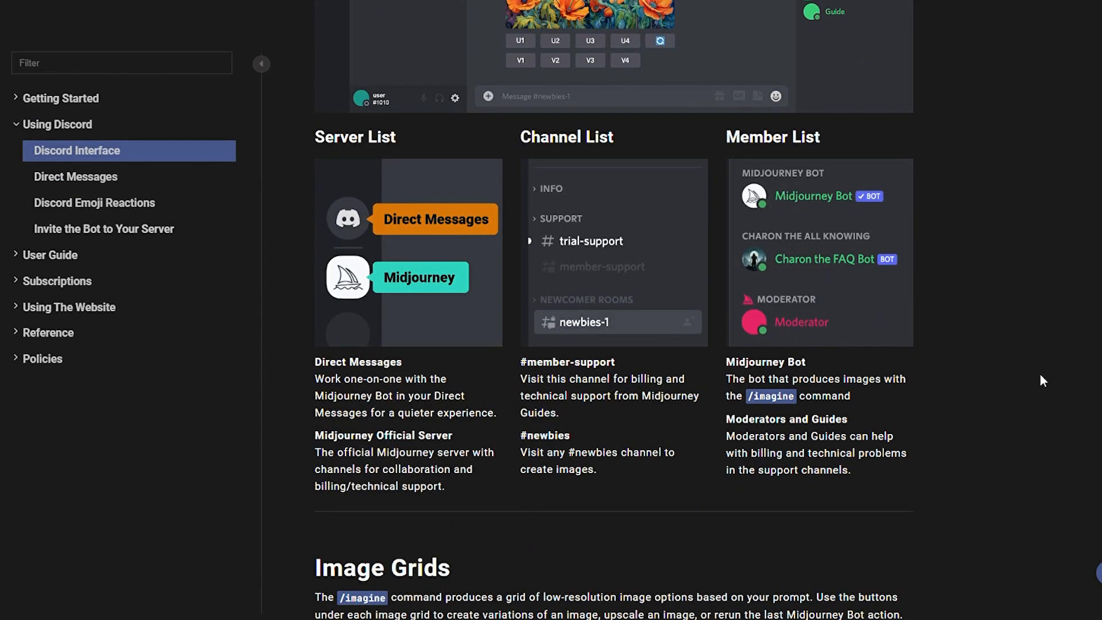
{"action": "scroll", "scroll_direction": "down", "scroll_amount": 3}
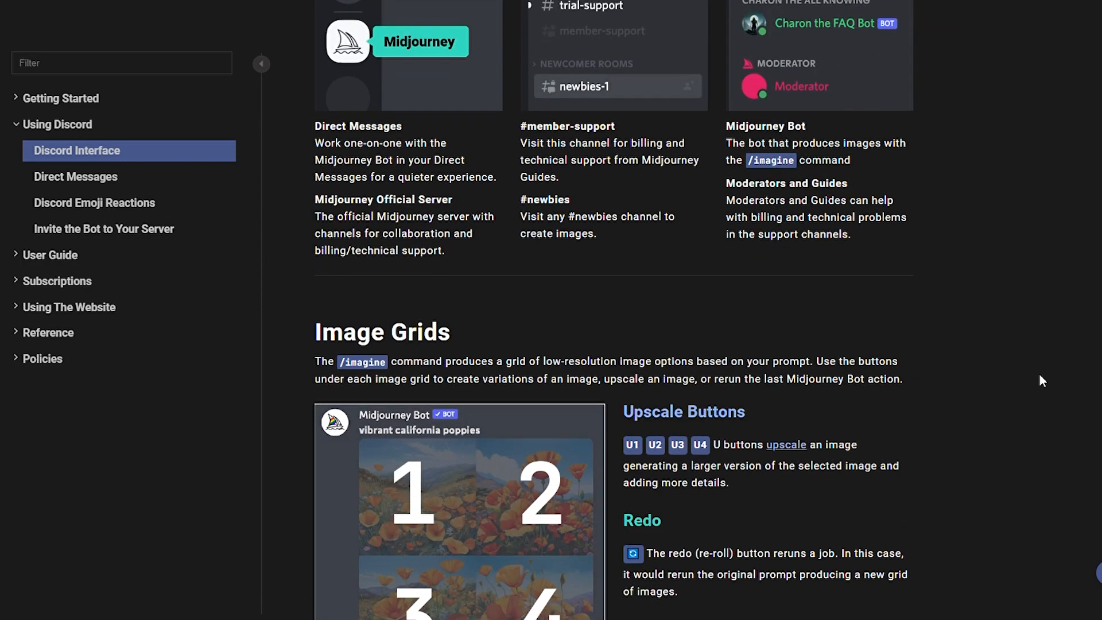
{"action": "scroll", "scroll_direction": "down", "scroll_amount": 3}
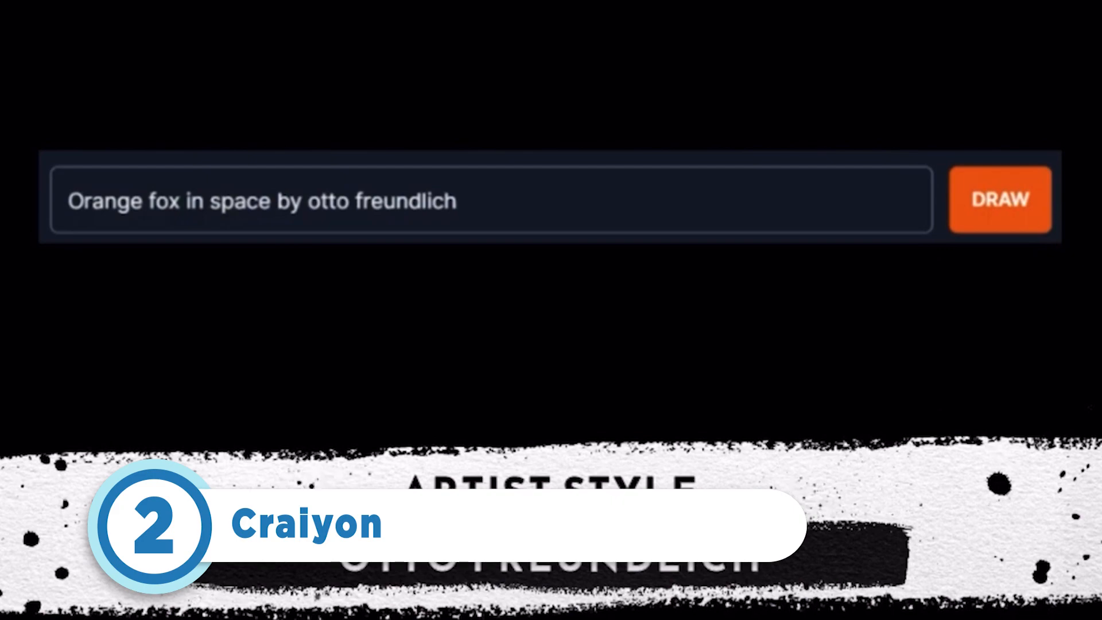
- Draw 'Orange fox in space by otto freundlich' and browse the resulting fox image grids
{"action": "left_click", "coordinate": [999, 199]}
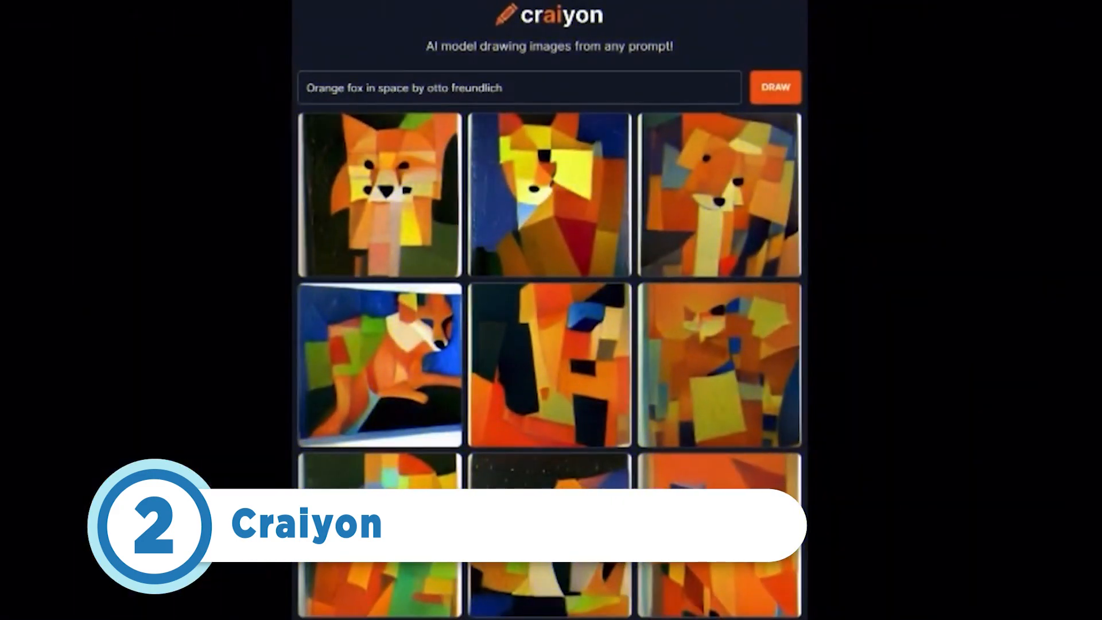
{"action": "scroll", "scroll_direction": "down", "scroll_amount": 3}
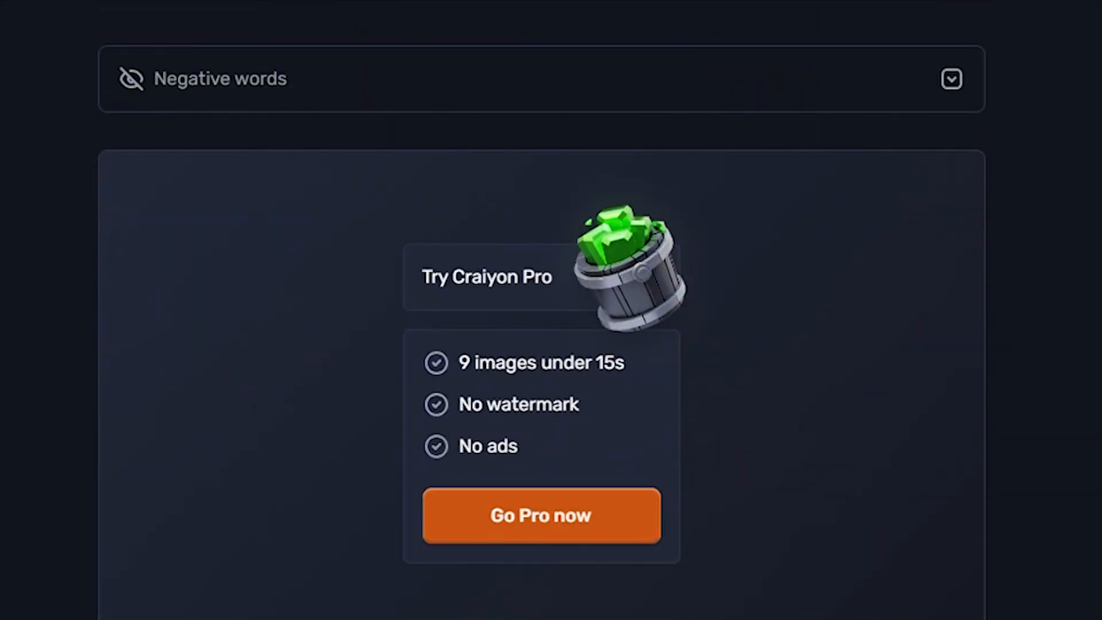
{"action": "scroll", "scroll_direction": "down", "scroll_amount": 3}
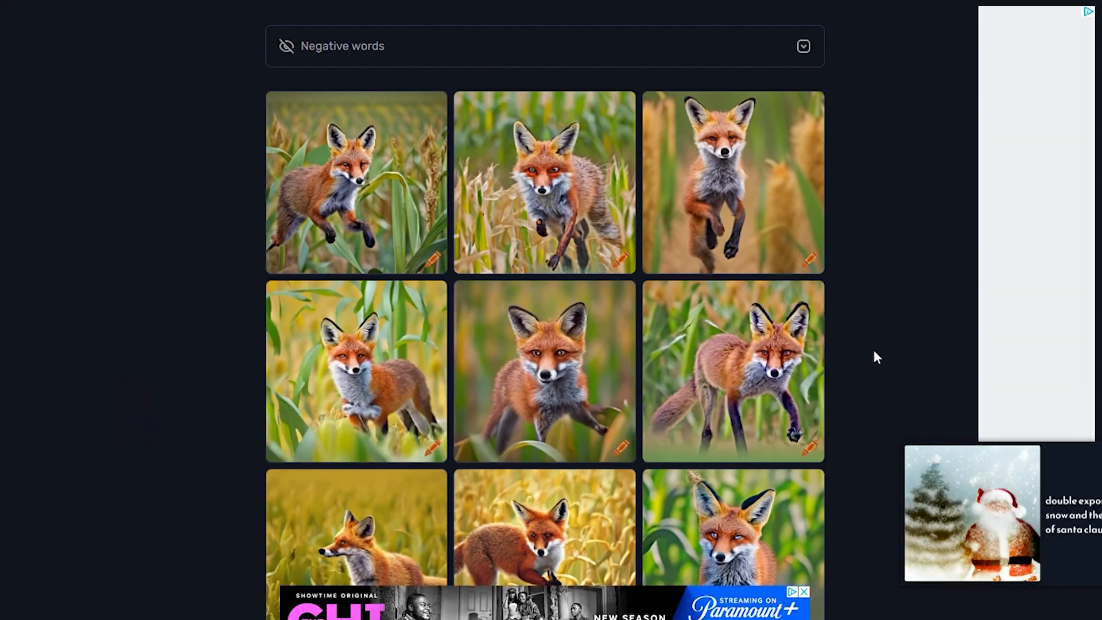
{"action": "left_click", "coordinate": [813, 23]}
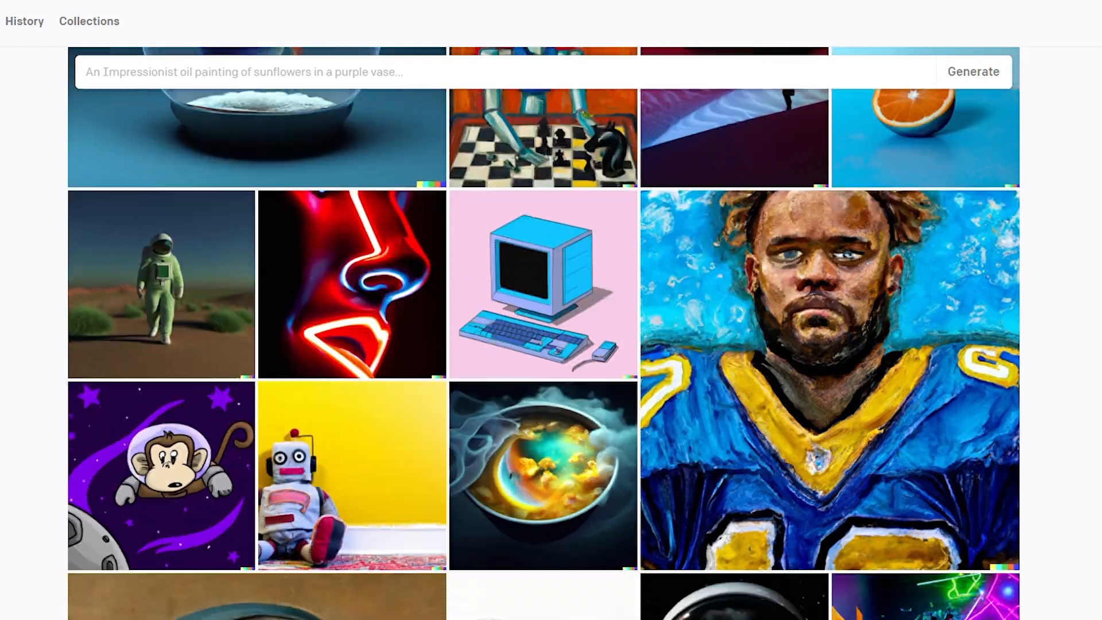
- Browse the DALL·E 2 gallery of generated images, including the hooded otter and neon sunset
{"action": "scroll", "scroll_direction": "down", "scroll_amount": 3}
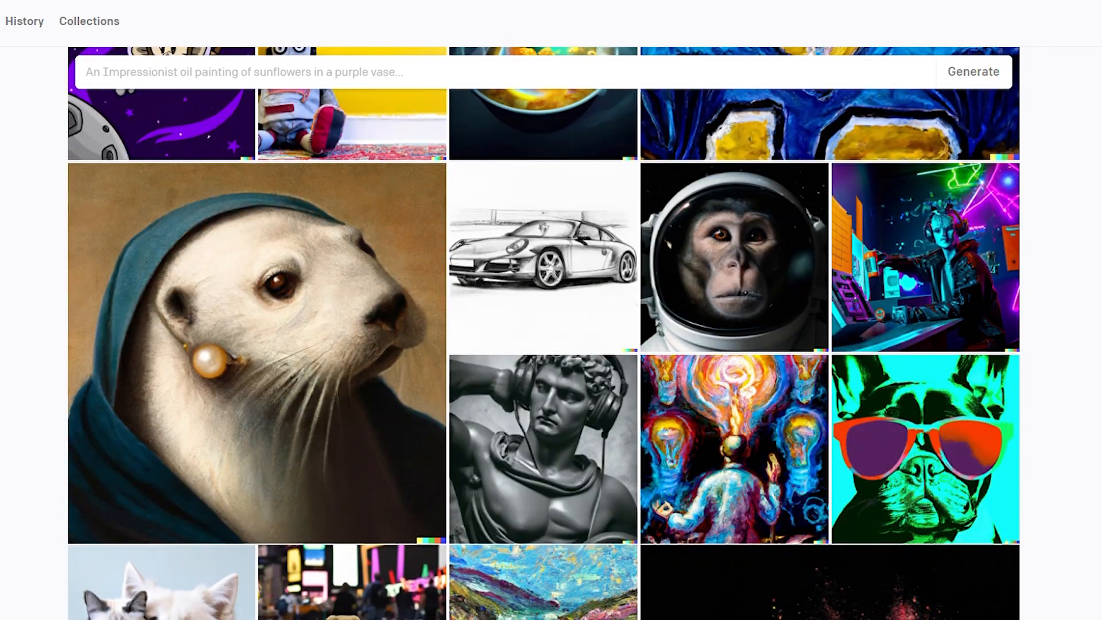
{"action": "scroll", "scroll_direction": "down", "scroll_amount": 3}
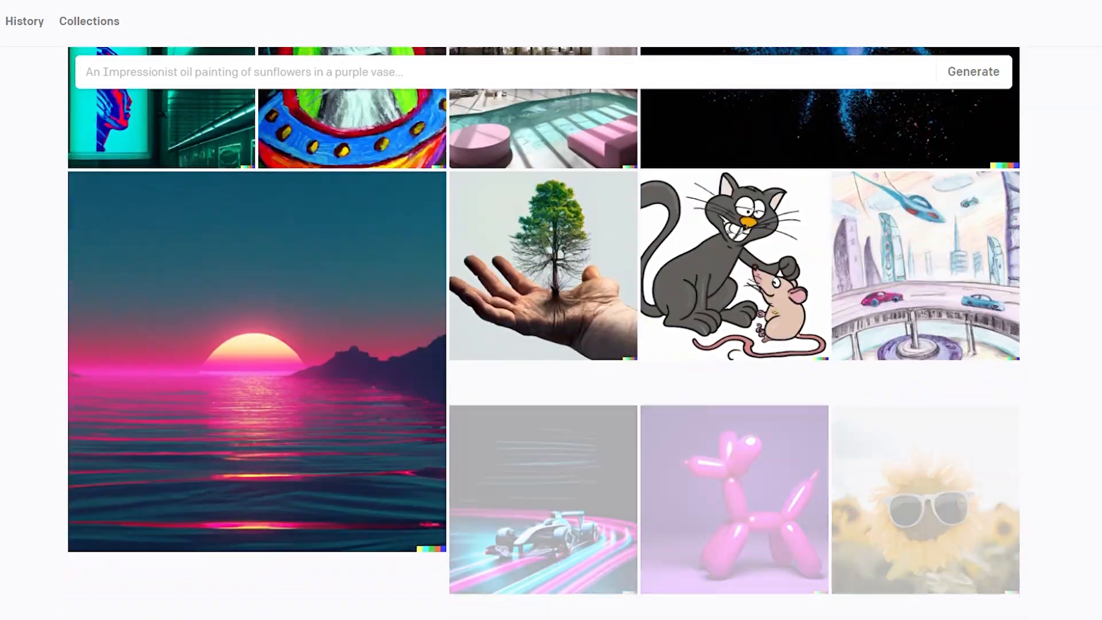